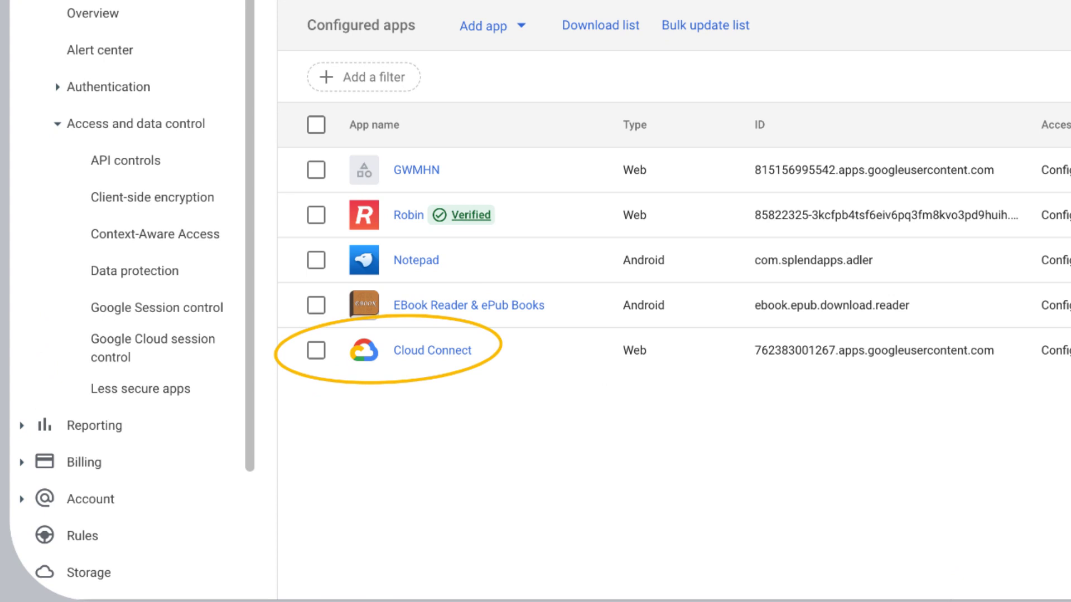
Step: Open the Cloud Connect app's details from the Configured apps list
left_click(432, 350)
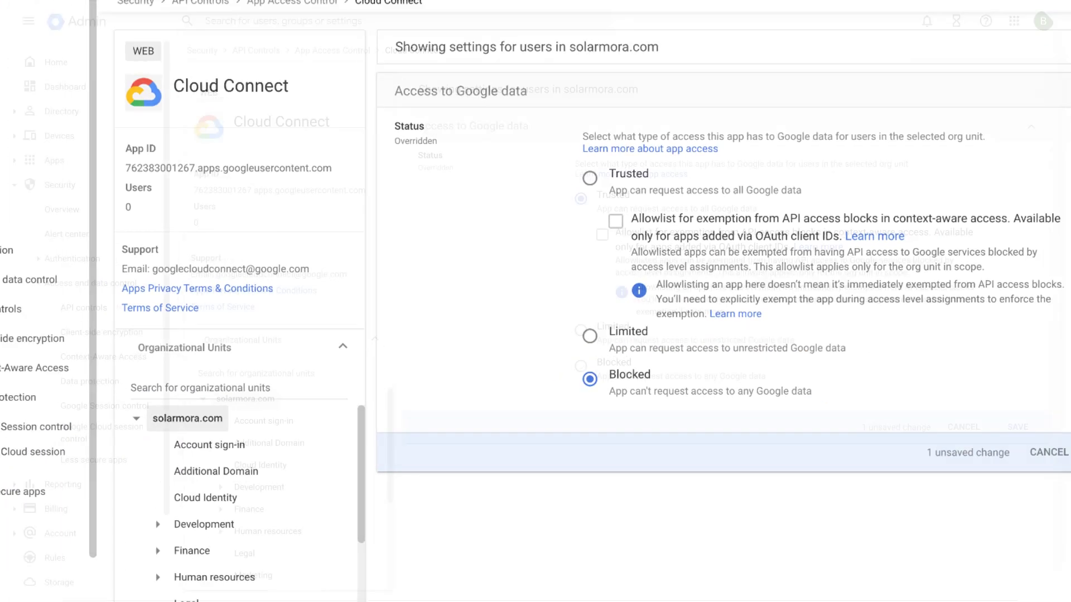
Step: Set Cloud Connect to Trusted for solarmora.com, then select the Additional Domain child unit
left_click(589, 198)
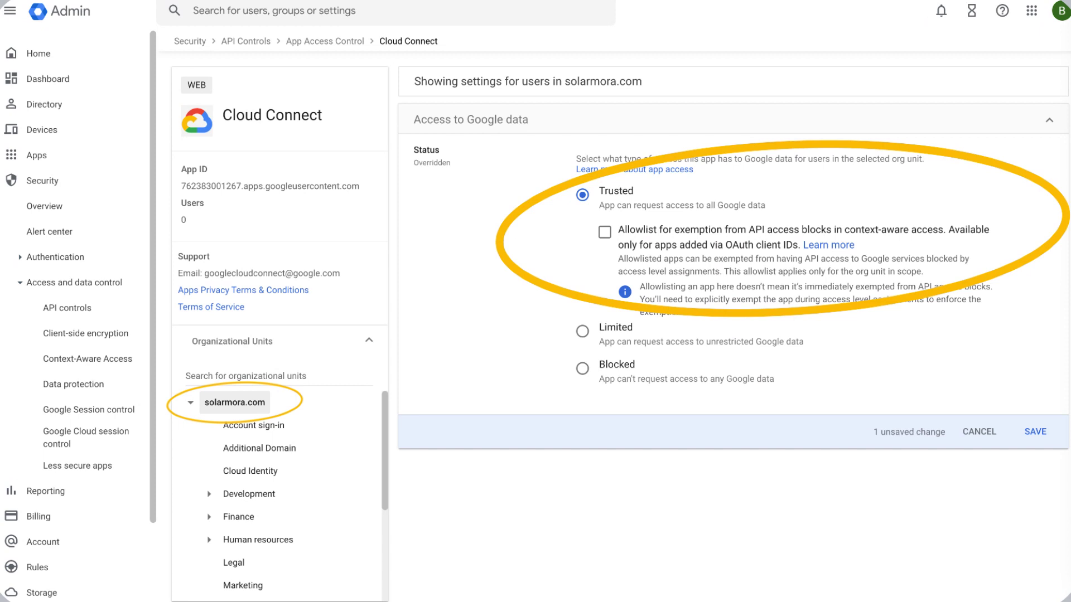
left_click(259, 448)
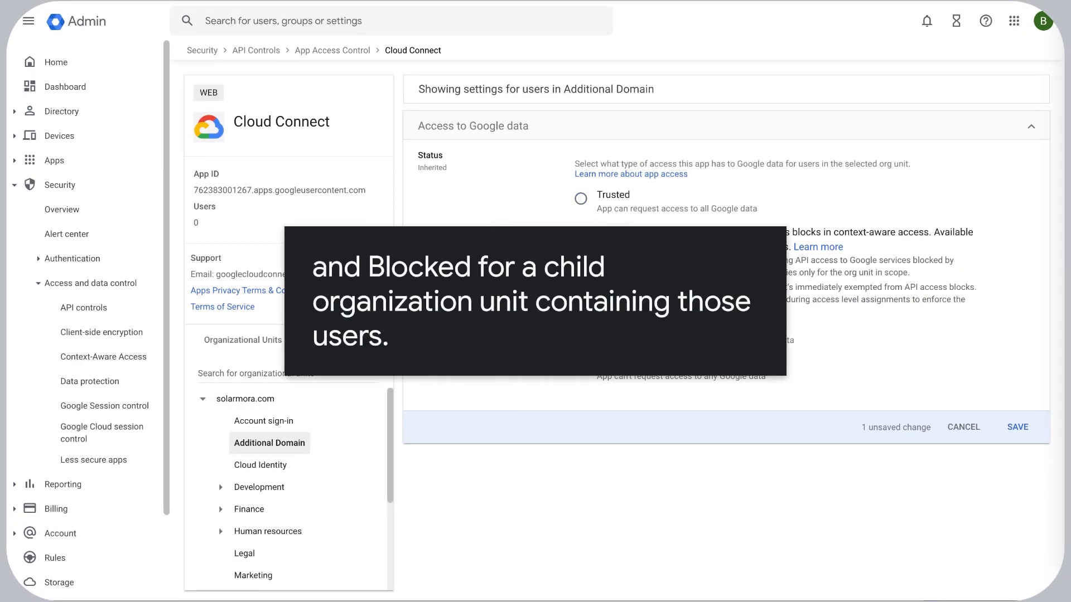